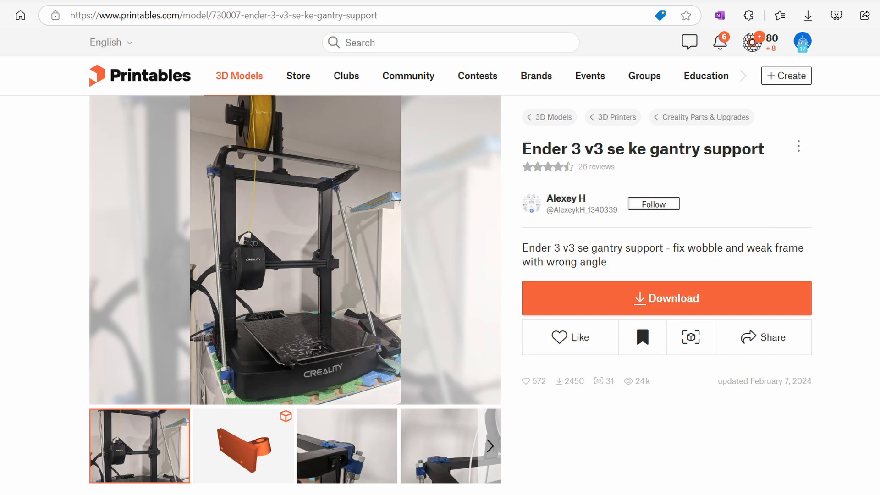
{"action": "scroll", "scroll_direction": "down", "scroll_amount": 3}
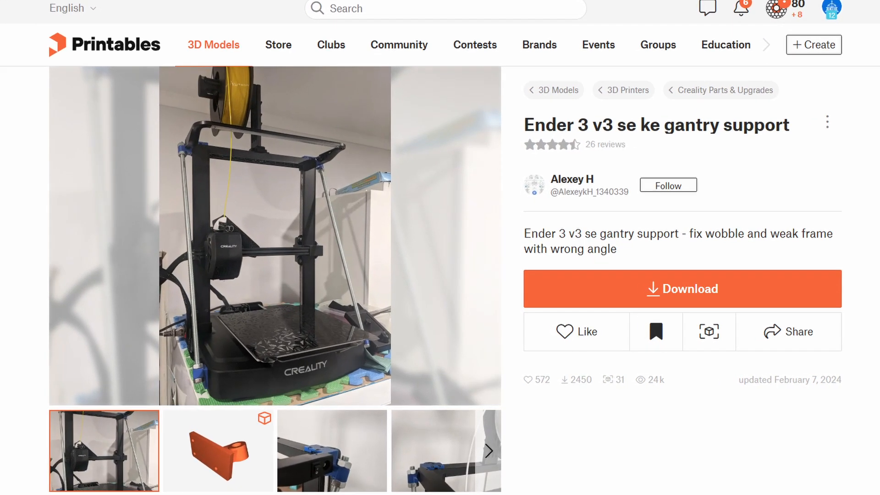
{"action": "scroll", "scroll_direction": "down", "scroll_amount": 3}
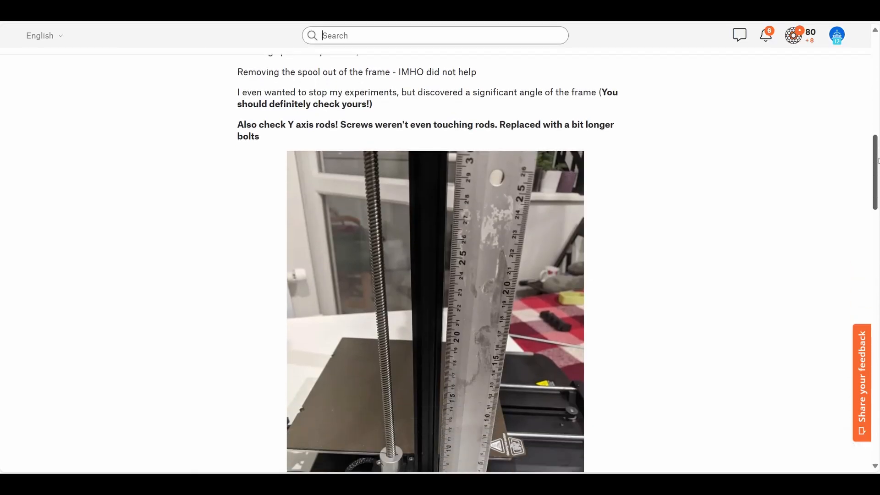
{"action": "scroll", "scroll_direction": "down", "scroll_amount": 3}
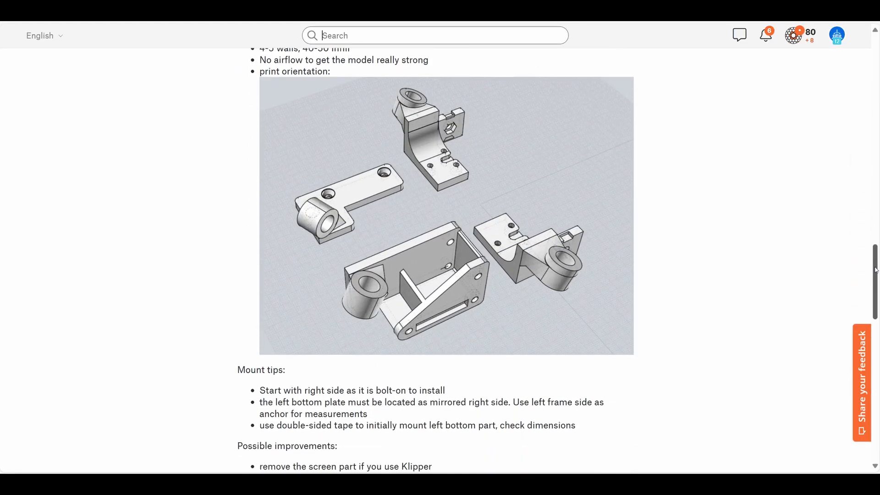
{"action": "scroll", "scroll_direction": "down", "scroll_amount": 3}
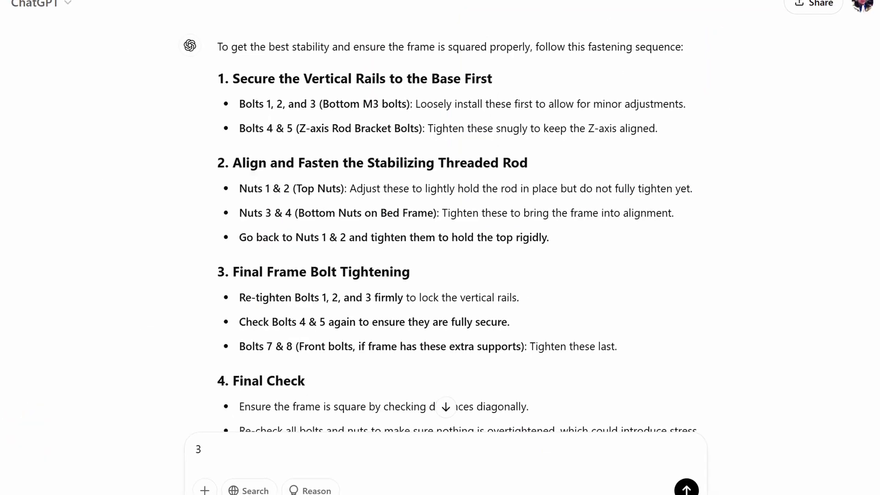
{"action": "scroll", "scroll_direction": "up", "scroll_amount": 3}
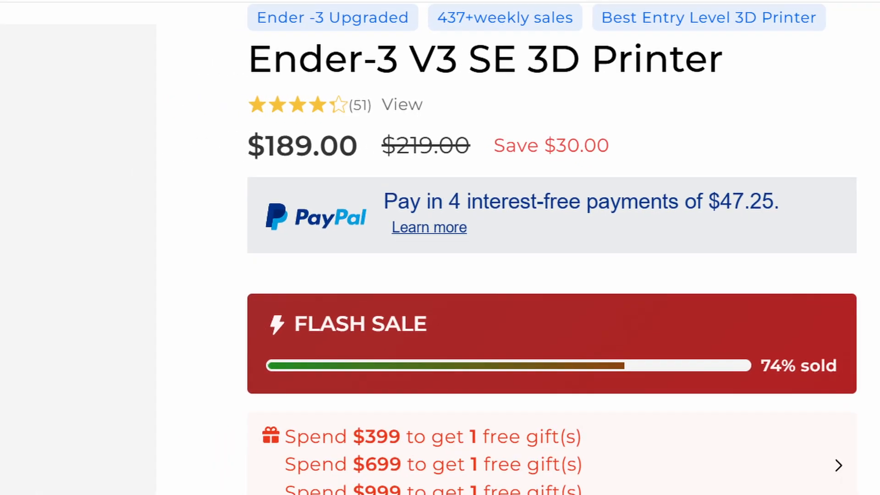
{"action": "scroll", "scroll_direction": "up", "scroll_amount": 3}
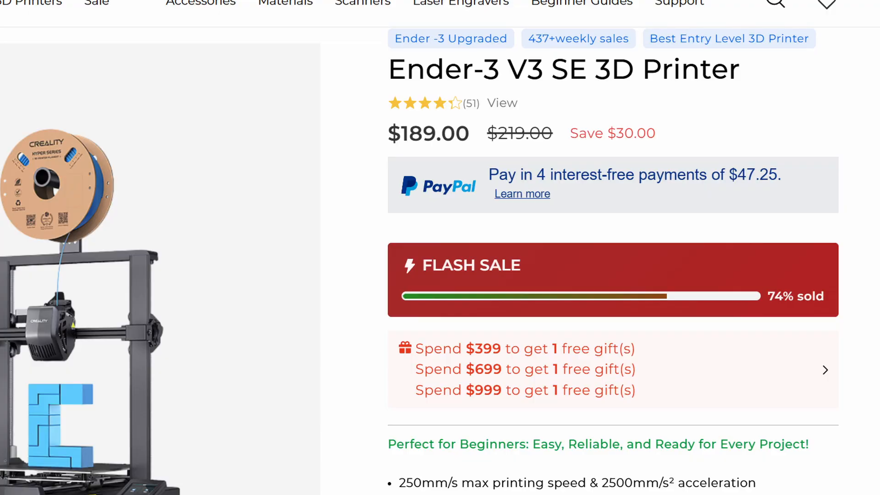